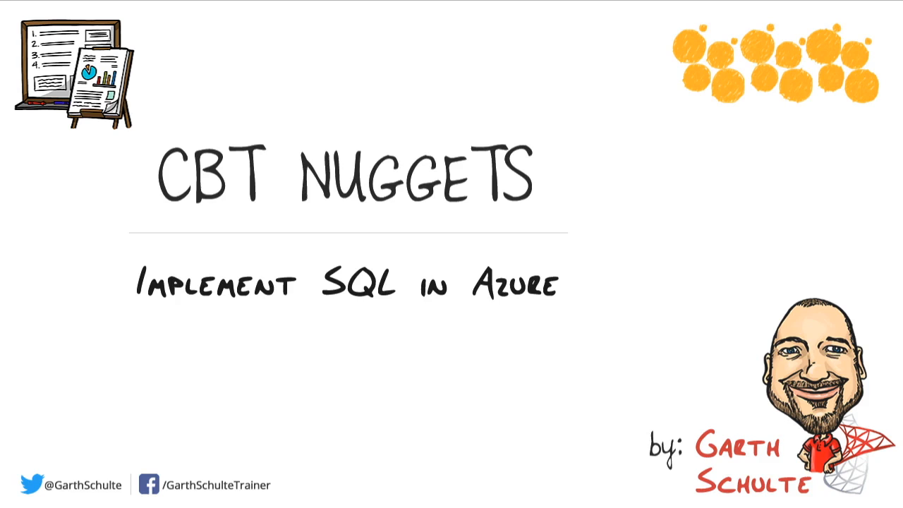
mouse_move(158, 328)
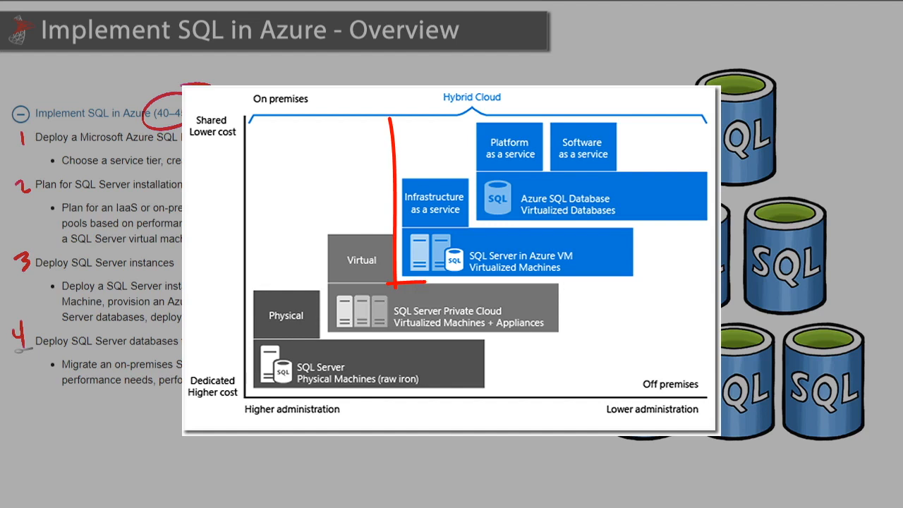
Annotate the Overview slide: number objectives 1–4, circle the 40–45% weighting, underline Azure SQL Database.
drag(392, 124, 713, 282)
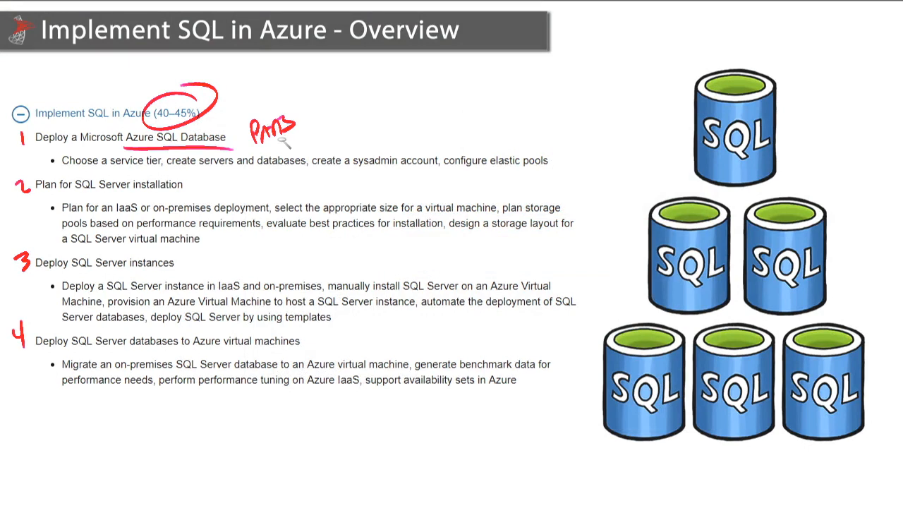
mouse_move(525, 198)
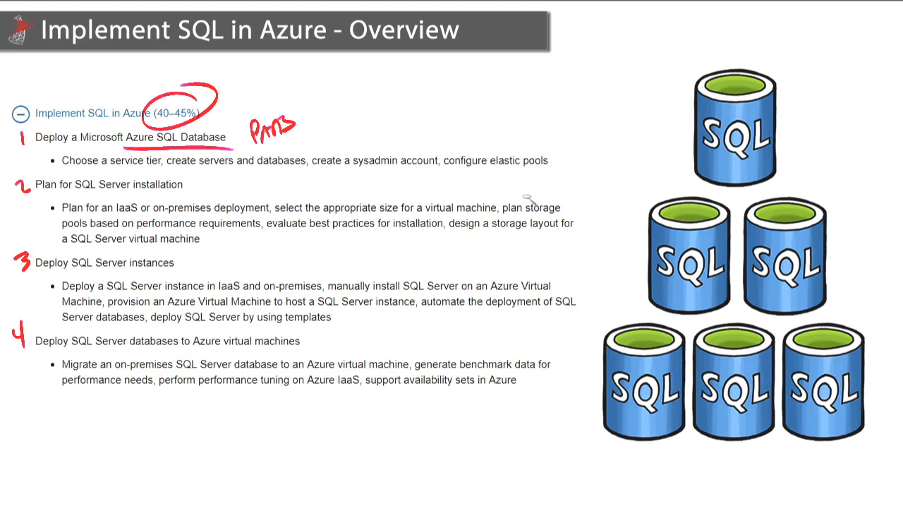